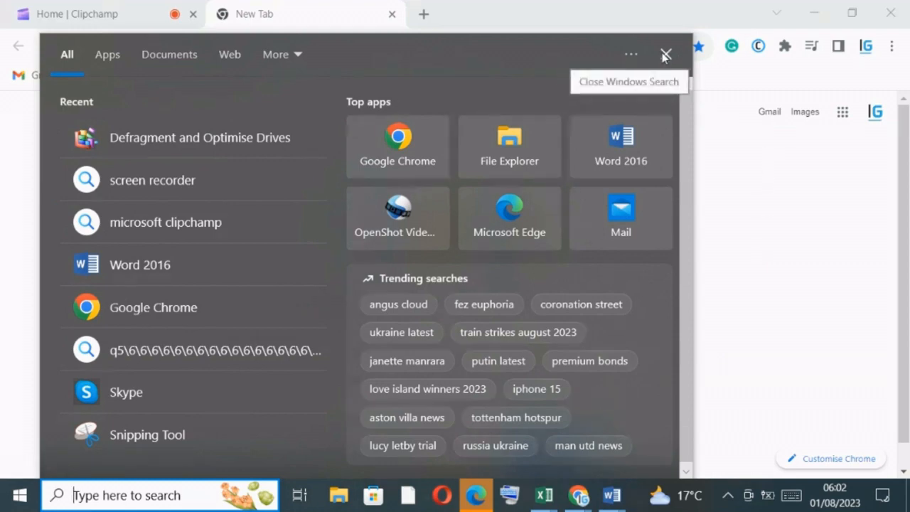
{"action": "mouse_move", "coordinate": [689, 63]}
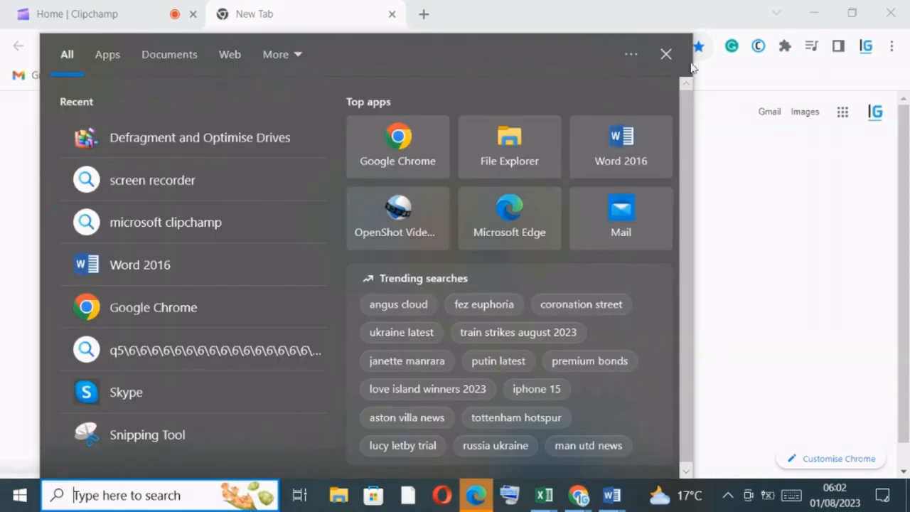
- Begin a search for 'DE' from the taskbar search box
{"action": "left_click", "coordinate": [665, 54]}
{"action": "type", "text": "DE"}
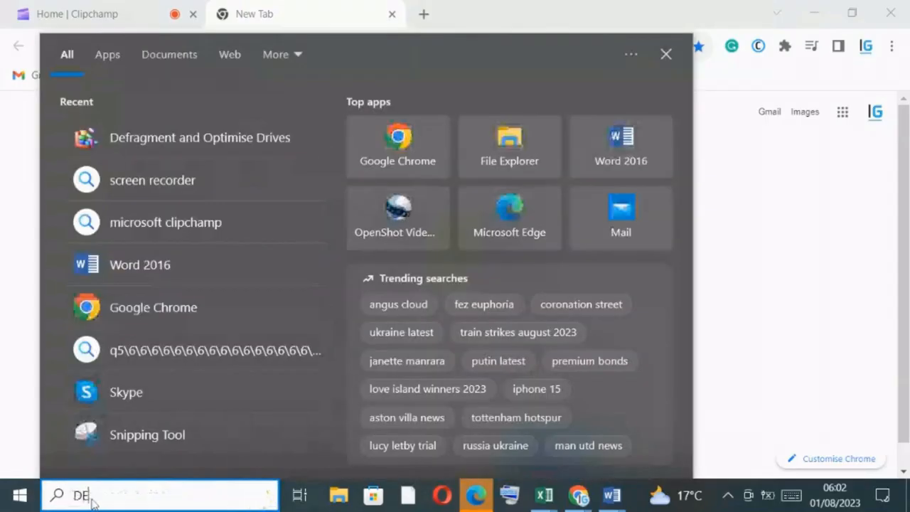
- Complete the query to 'DEFRAG', surfacing Defragment and Optimise Drives
{"action": "type", "text": "FRAG"}
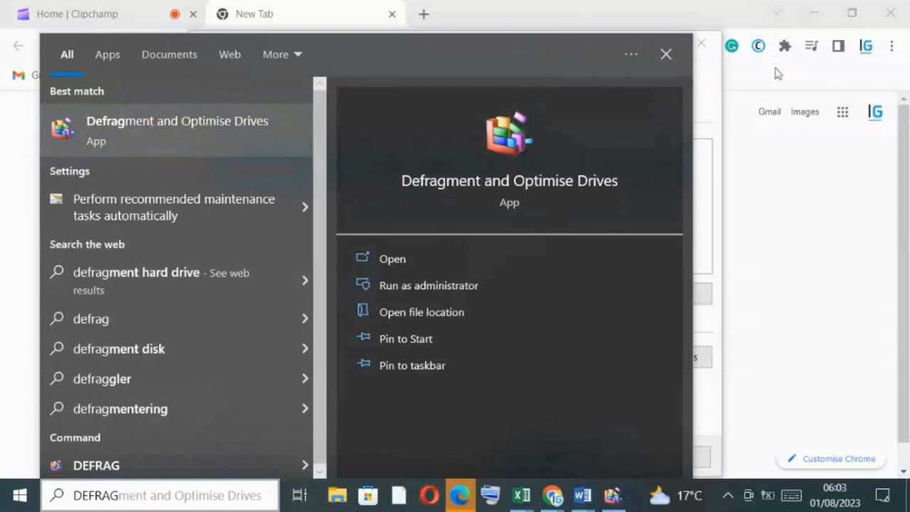
- Launch Defragment and Optimise Drives, showing C: at 4% fragmented
{"action": "left_click", "coordinate": [392, 258]}
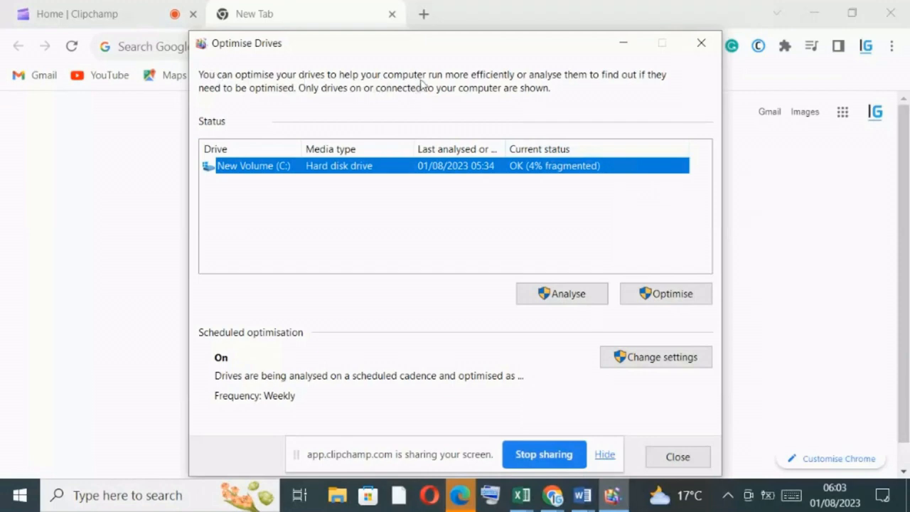
{"action": "mouse_move", "coordinate": [618, 80]}
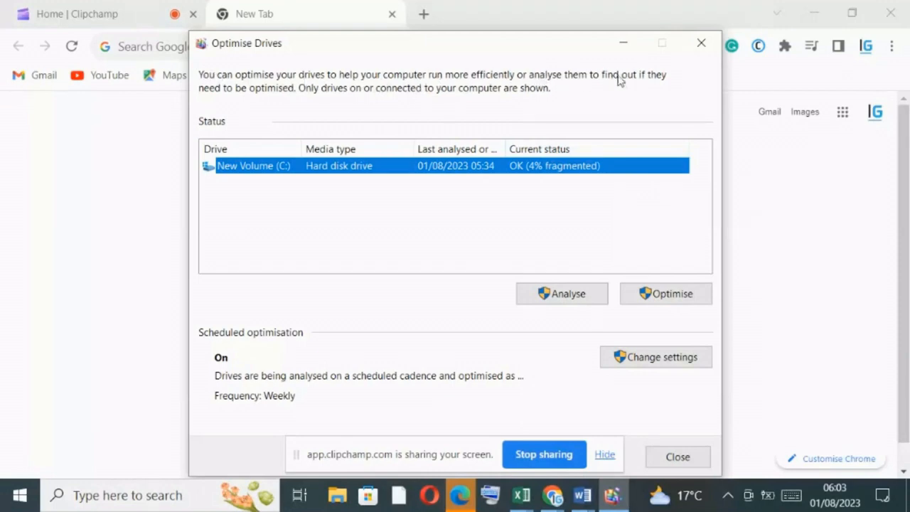
{"action": "mouse_move", "coordinate": [281, 94]}
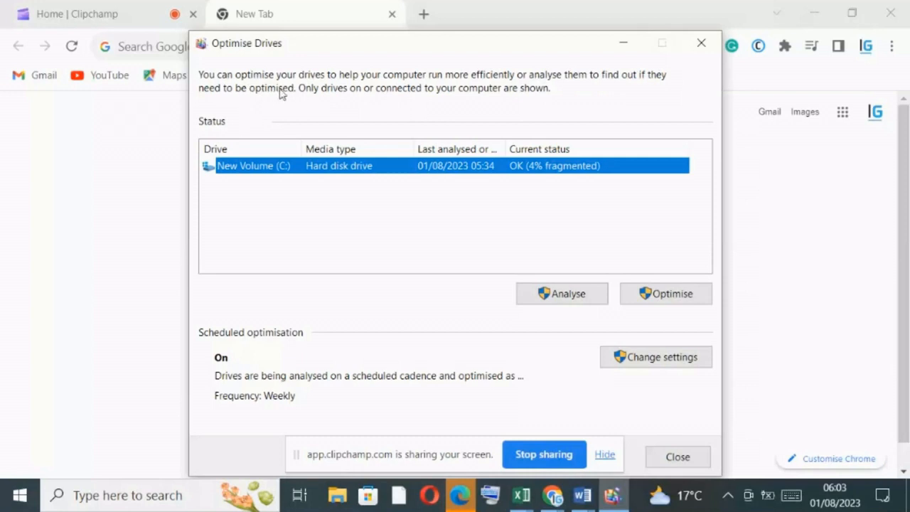
{"action": "mouse_move", "coordinate": [452, 97]}
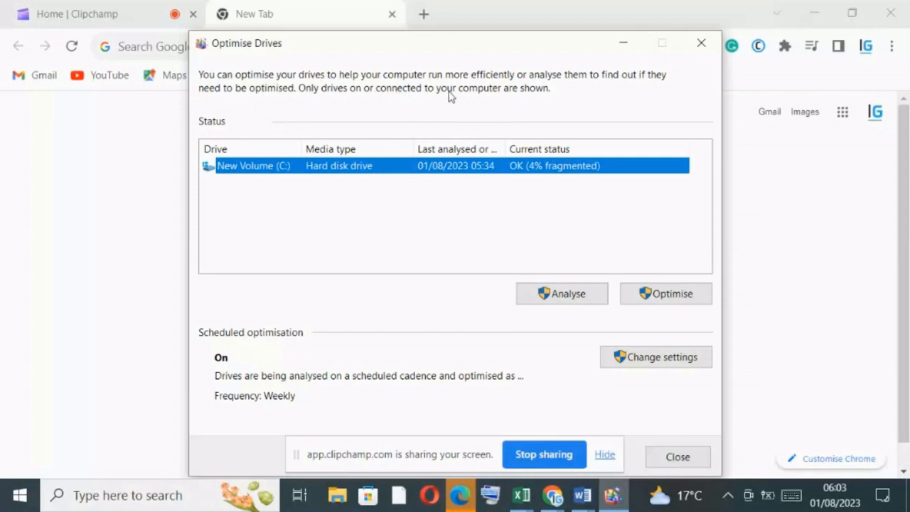
{"action": "mouse_move", "coordinate": [462, 194]}
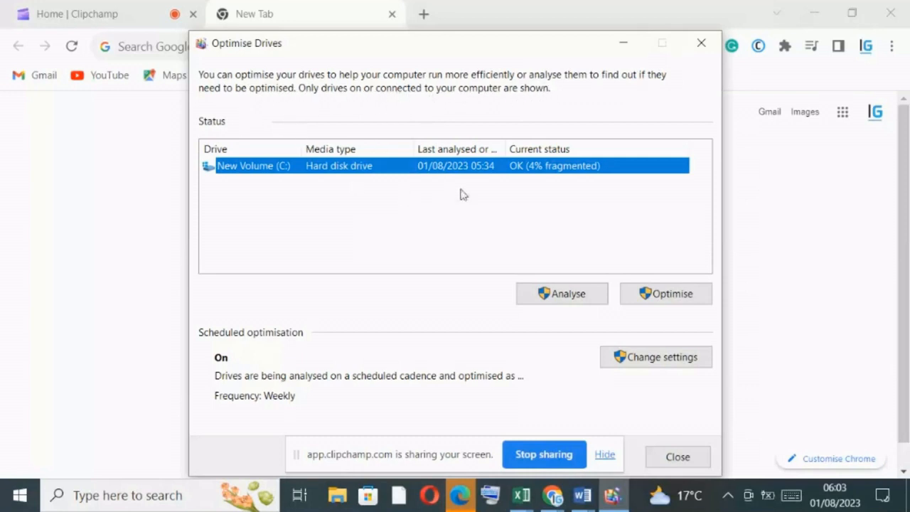
{"action": "mouse_move", "coordinate": [547, 170]}
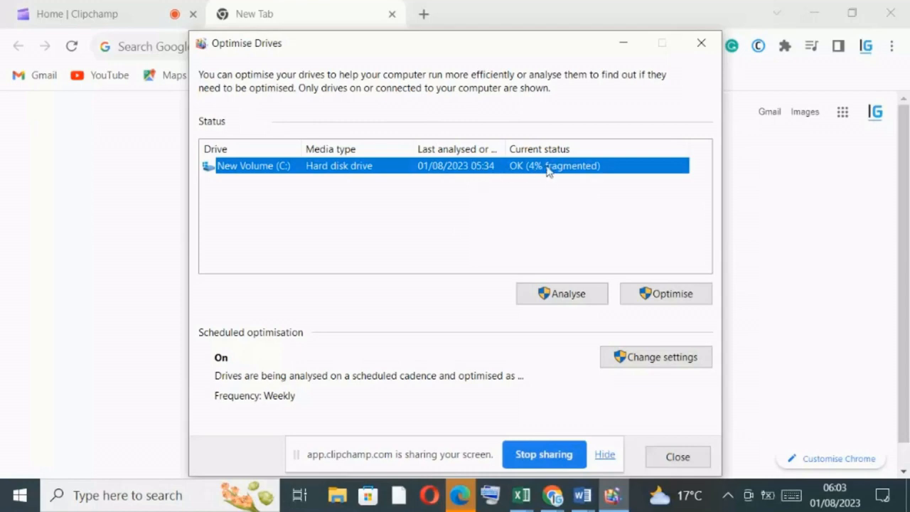
{"action": "mouse_move", "coordinate": [582, 176]}
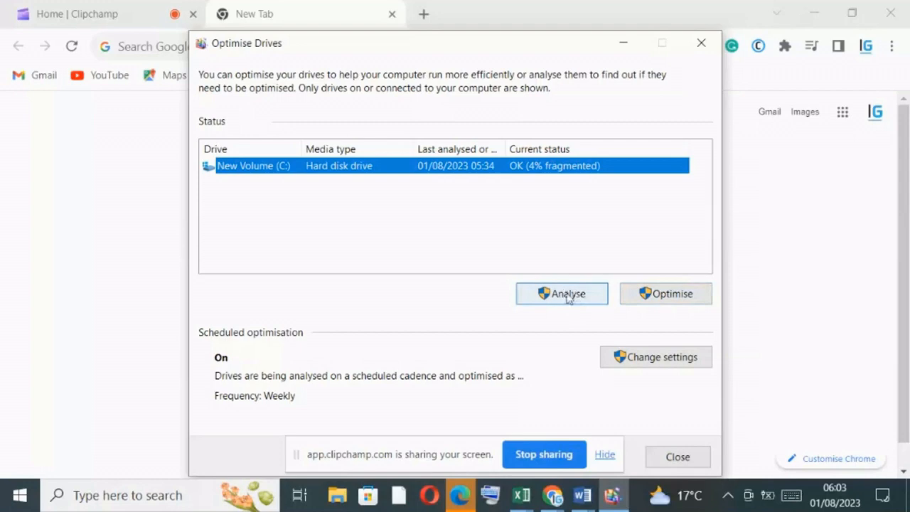
- Analyse New Volume (C:), which now reports 1% fragmented
{"action": "left_click", "coordinate": [700, 42]}
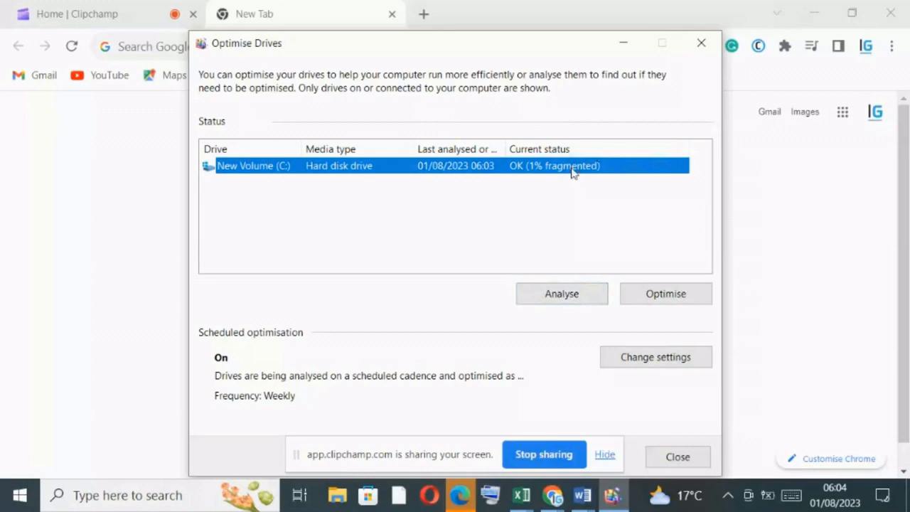
{"action": "mouse_move", "coordinate": [665, 279]}
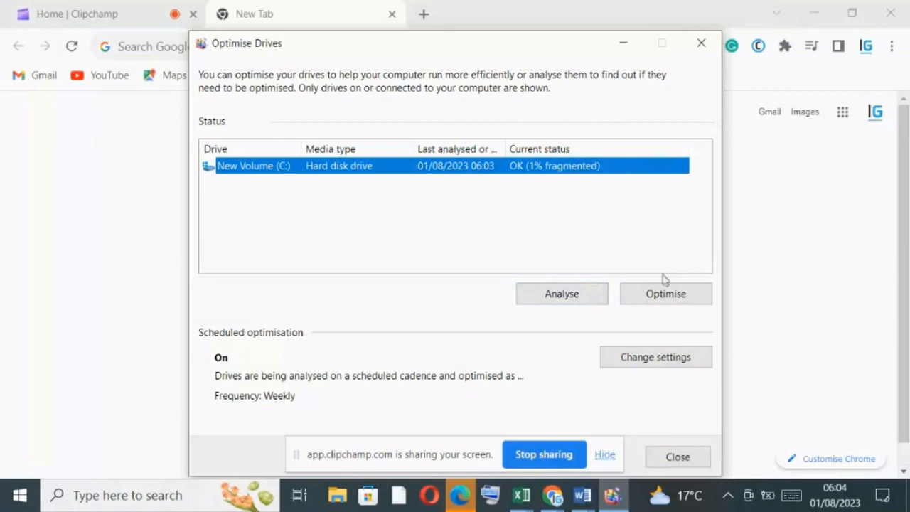
- Optimise New Volume (C:) until it reaches 0% fragmented
{"action": "left_click", "coordinate": [665, 293]}
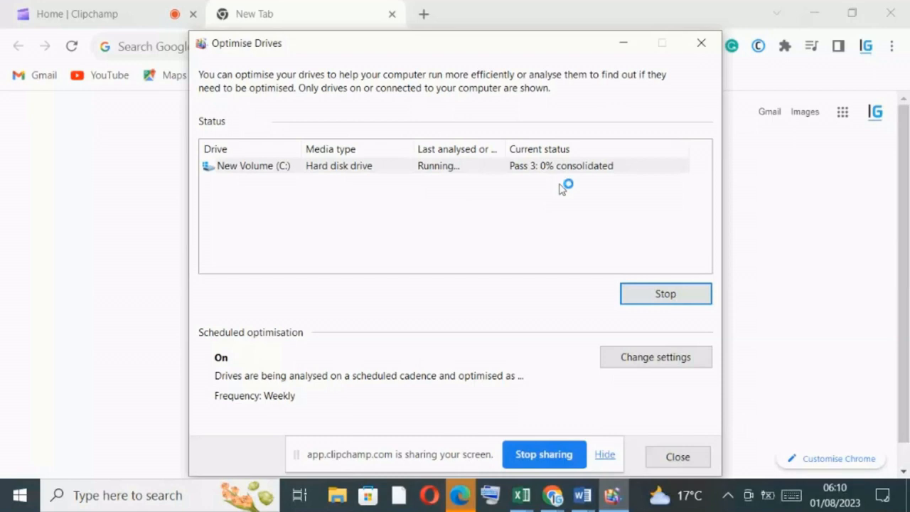
{"action": "mouse_move", "coordinate": [562, 189]}
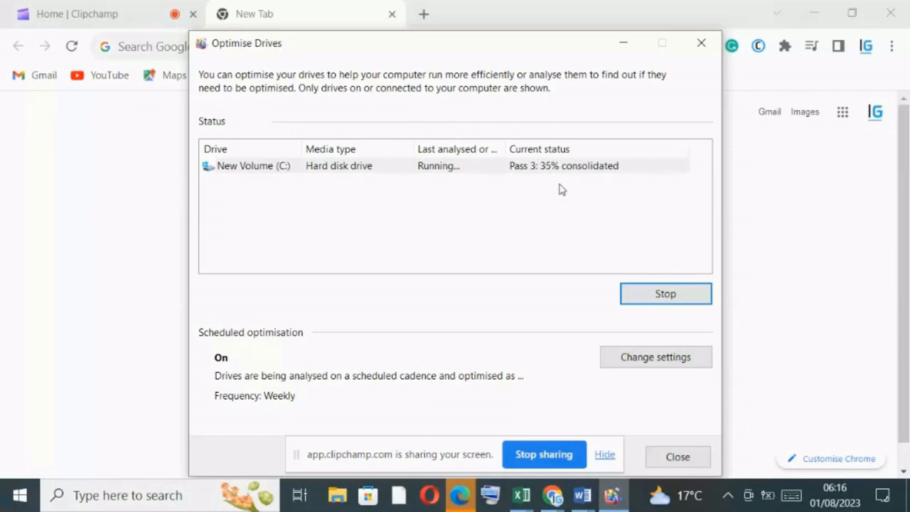
{"action": "mouse_move", "coordinate": [557, 219]}
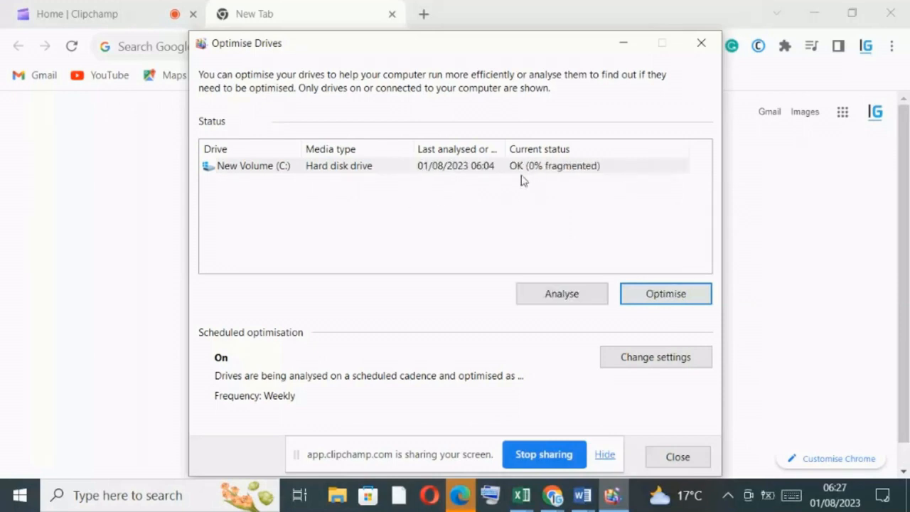
{"action": "mouse_move", "coordinate": [597, 206]}
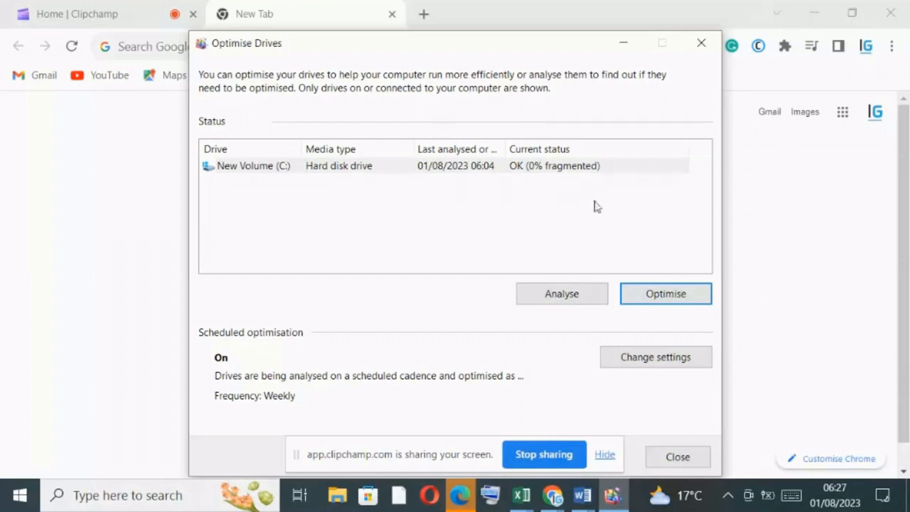
{"action": "mouse_move", "coordinate": [742, 217]}
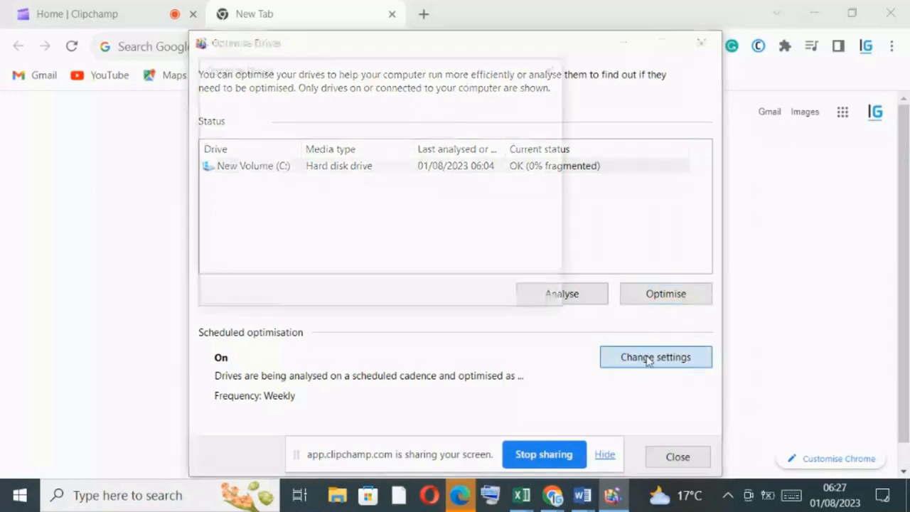
- Change the scheduled optimisation frequency for C: from Weekly to Monthly
{"action": "left_click", "coordinate": [654, 357]}
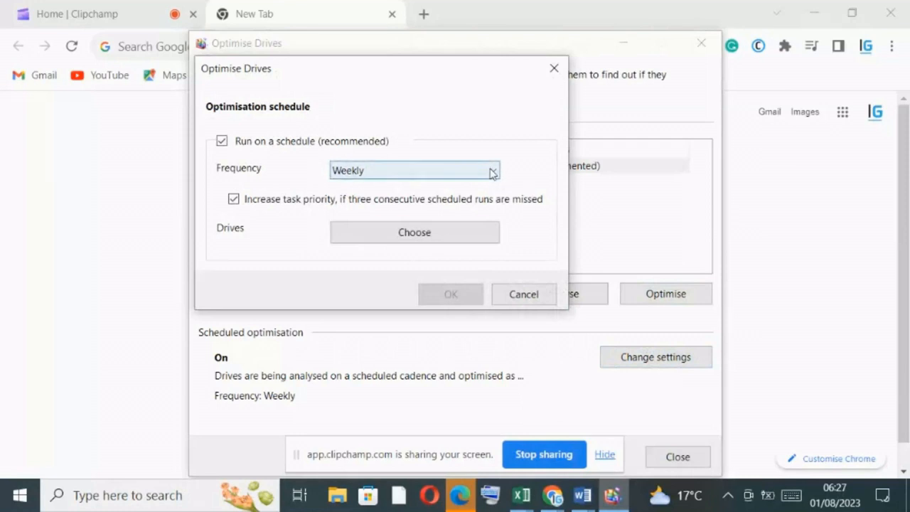
{"action": "left_click", "coordinate": [414, 170]}
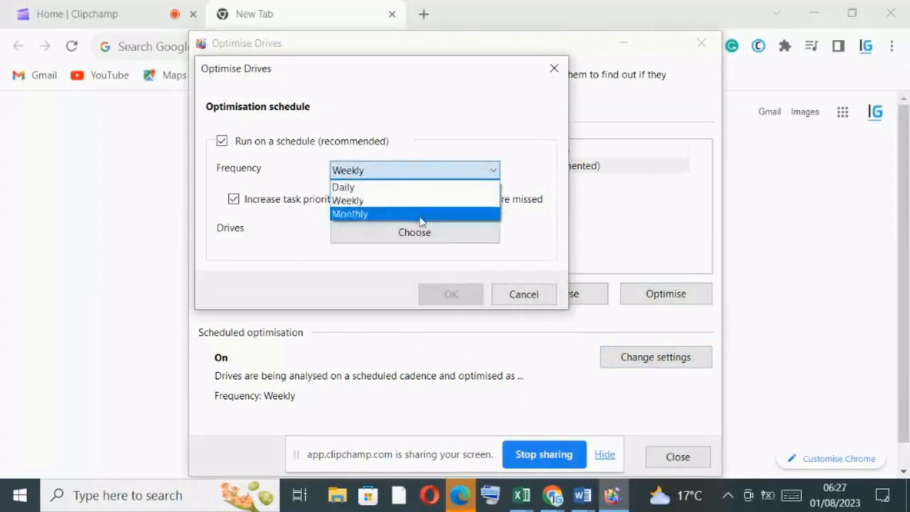
{"action": "left_click", "coordinate": [349, 213]}
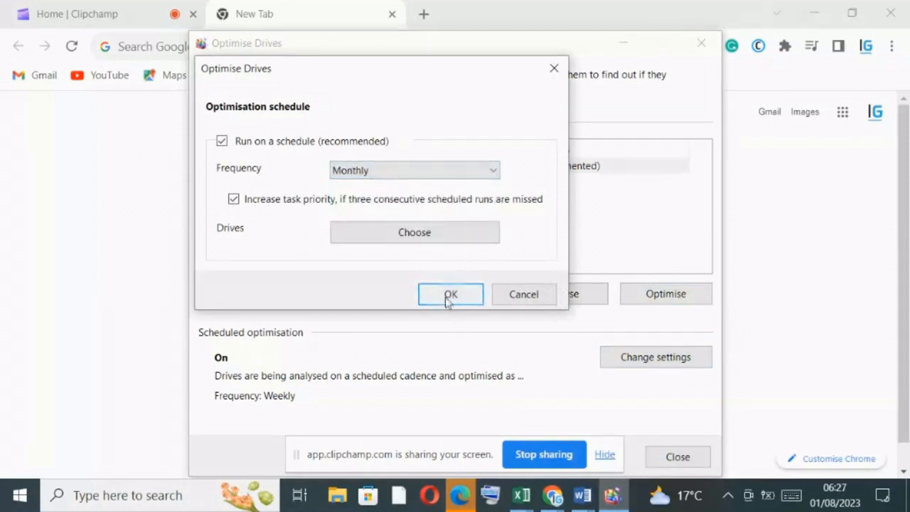
{"action": "left_click", "coordinate": [451, 293]}
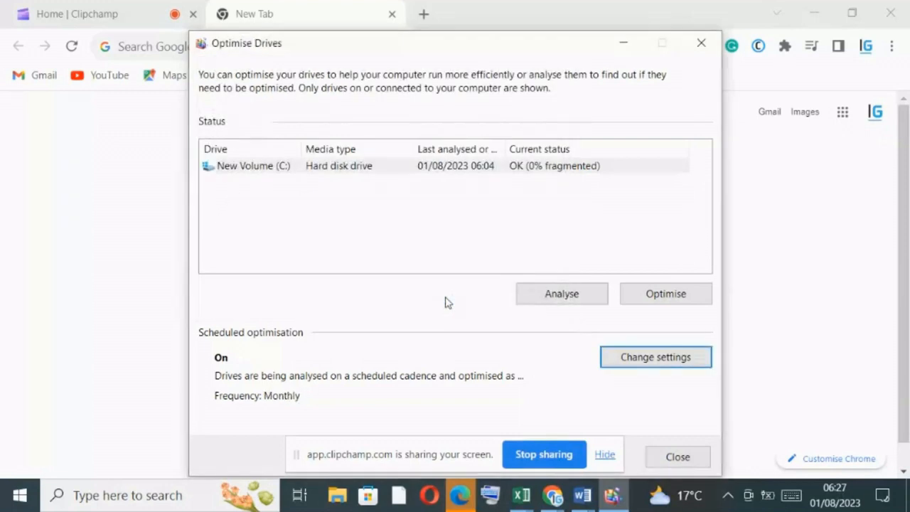
{"action": "mouse_move", "coordinate": [547, 435]}
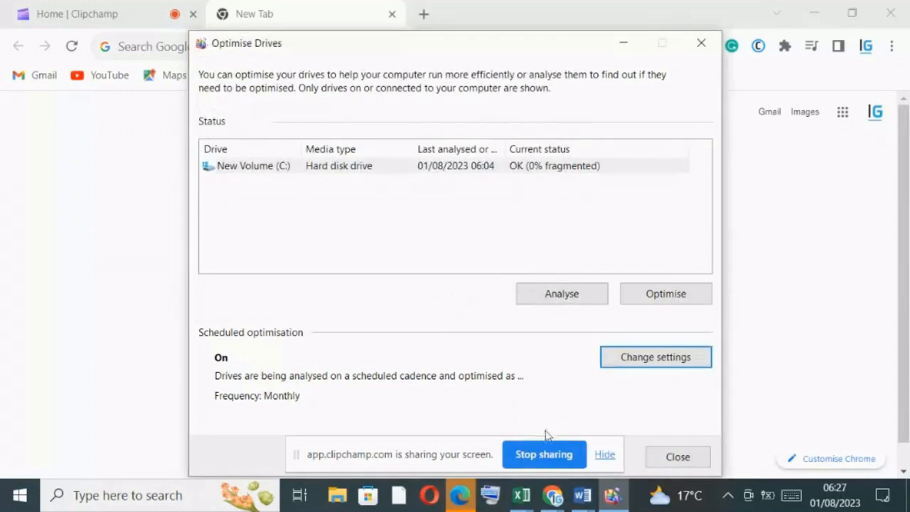